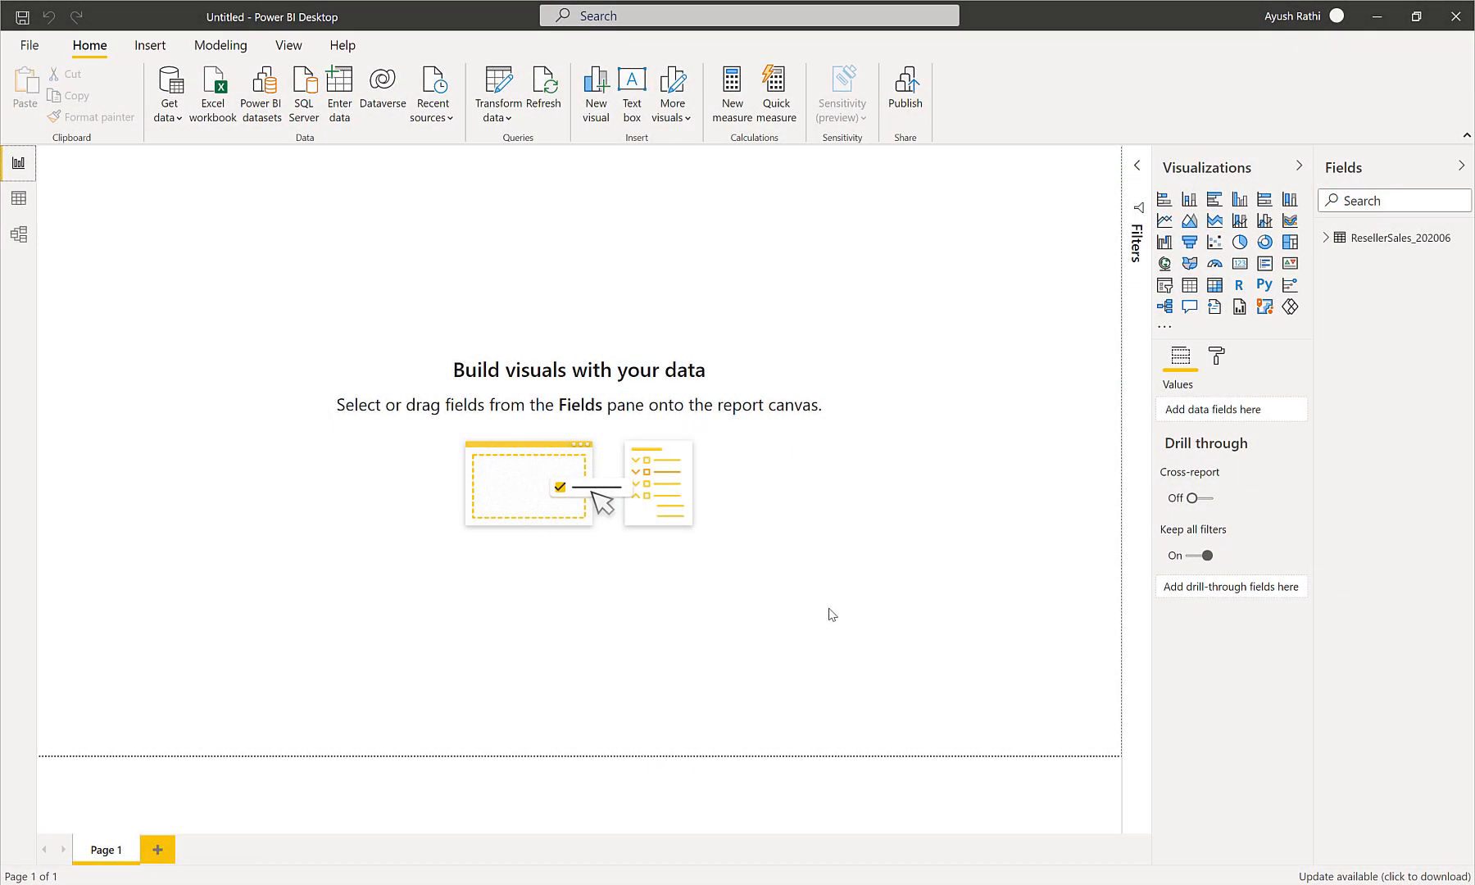
Step: Switch to the Data view to see the ResellerSales_202006 table's rows
{"action": "left_click", "coordinate": [16, 197]}
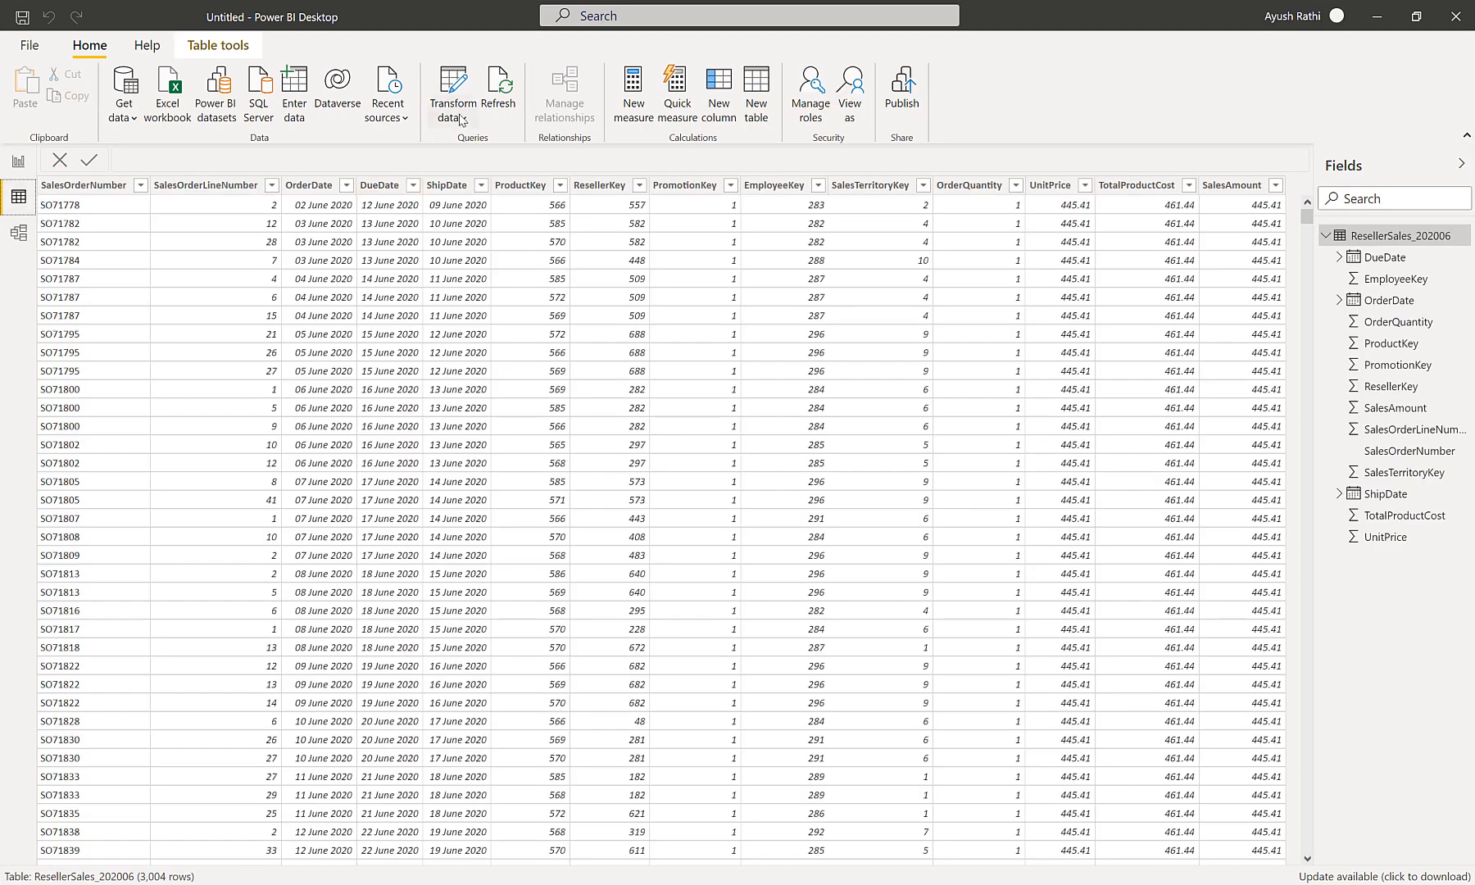
Step: Launch Power Query Editor via Transform data and go to the View ribbon's Data Preview options
{"action": "left_click", "coordinate": [452, 91]}
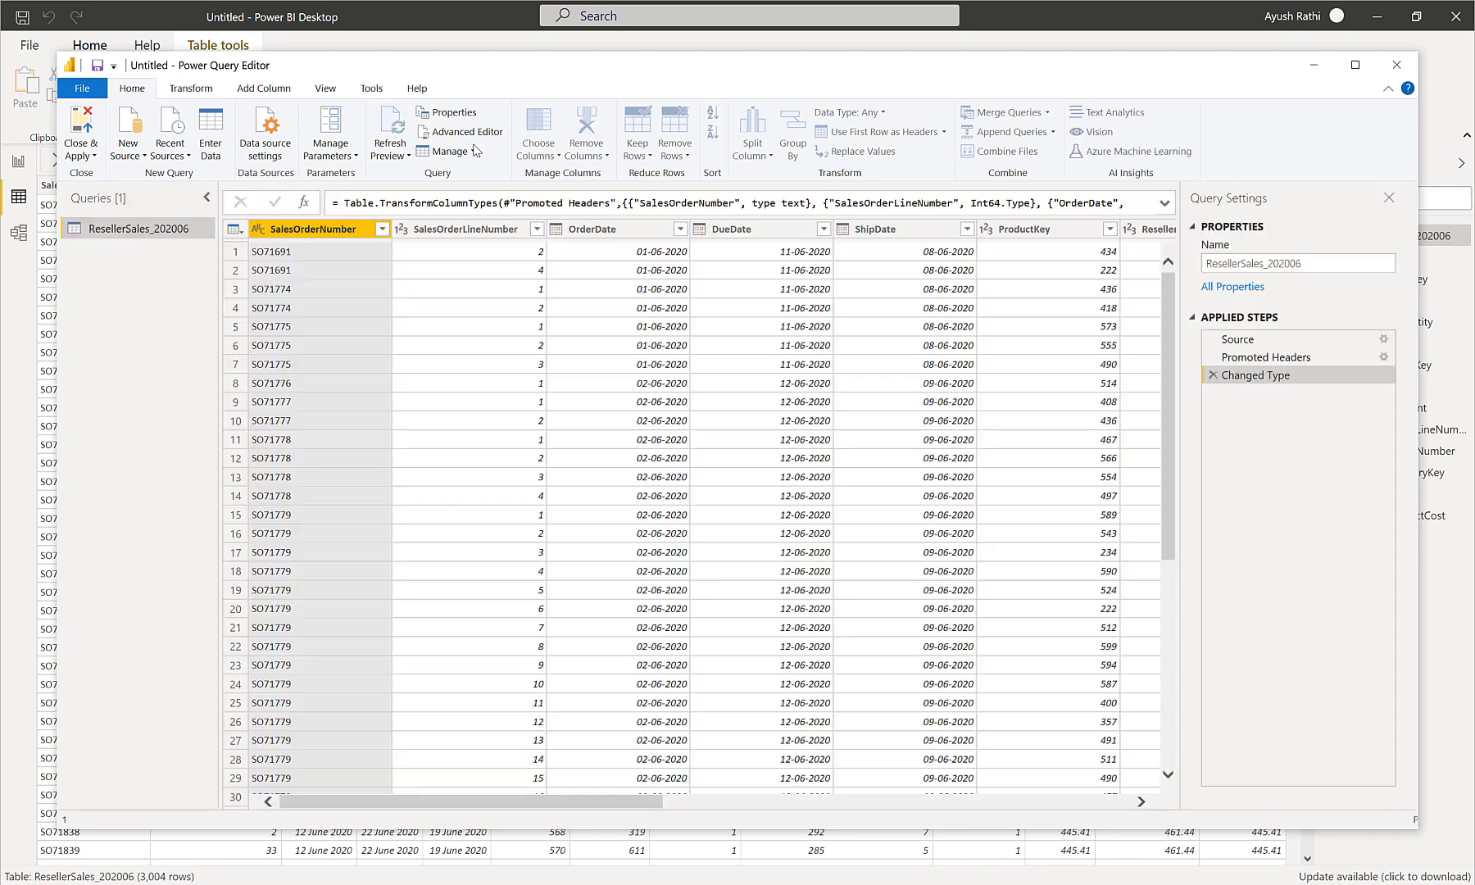
{"action": "mouse_move", "coordinate": [451, 151]}
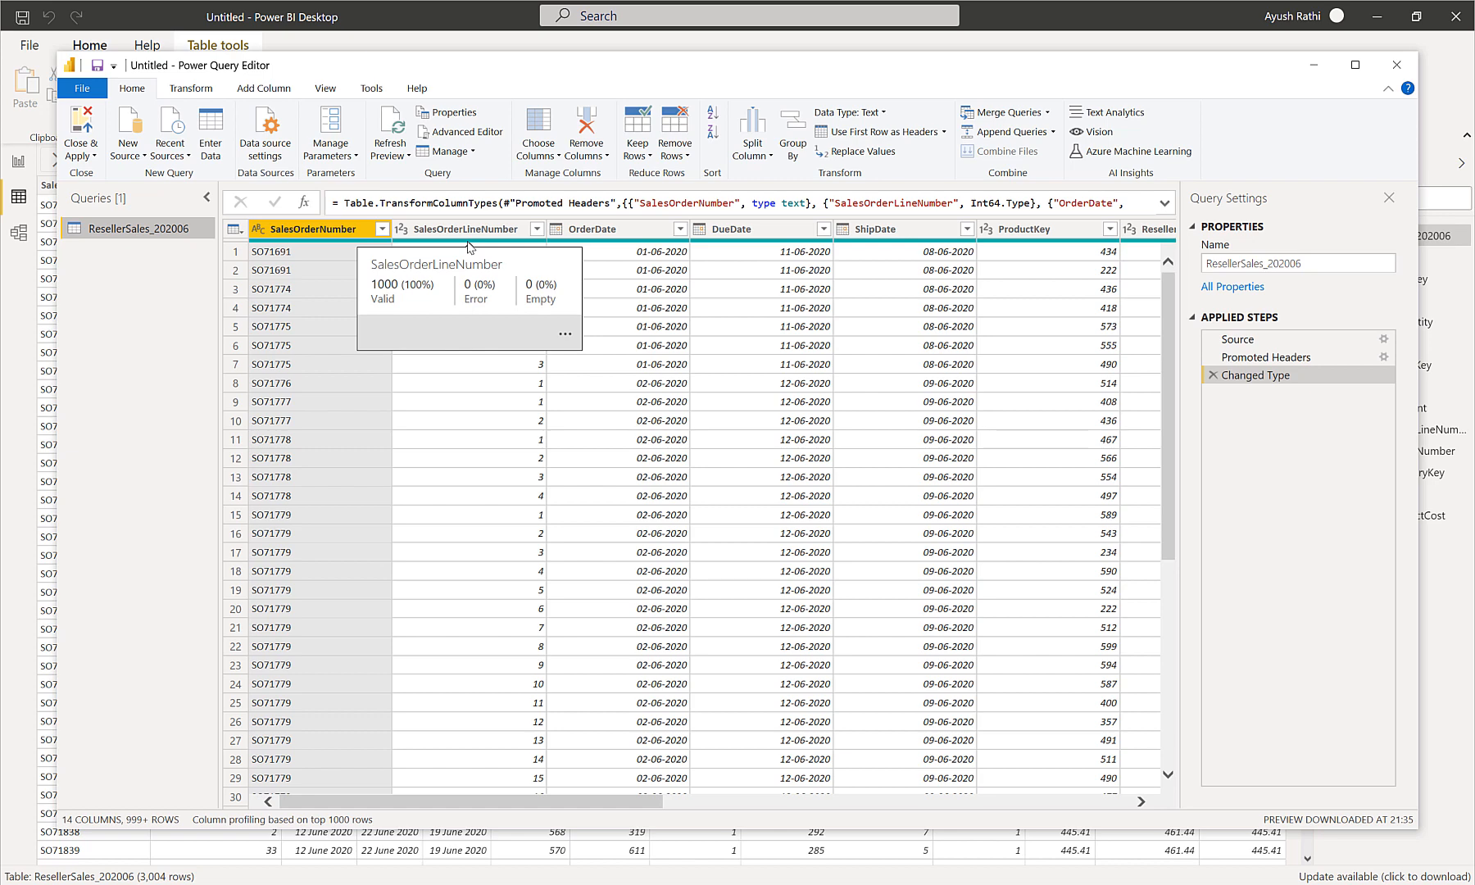
{"action": "mouse_move", "coordinate": [469, 290]}
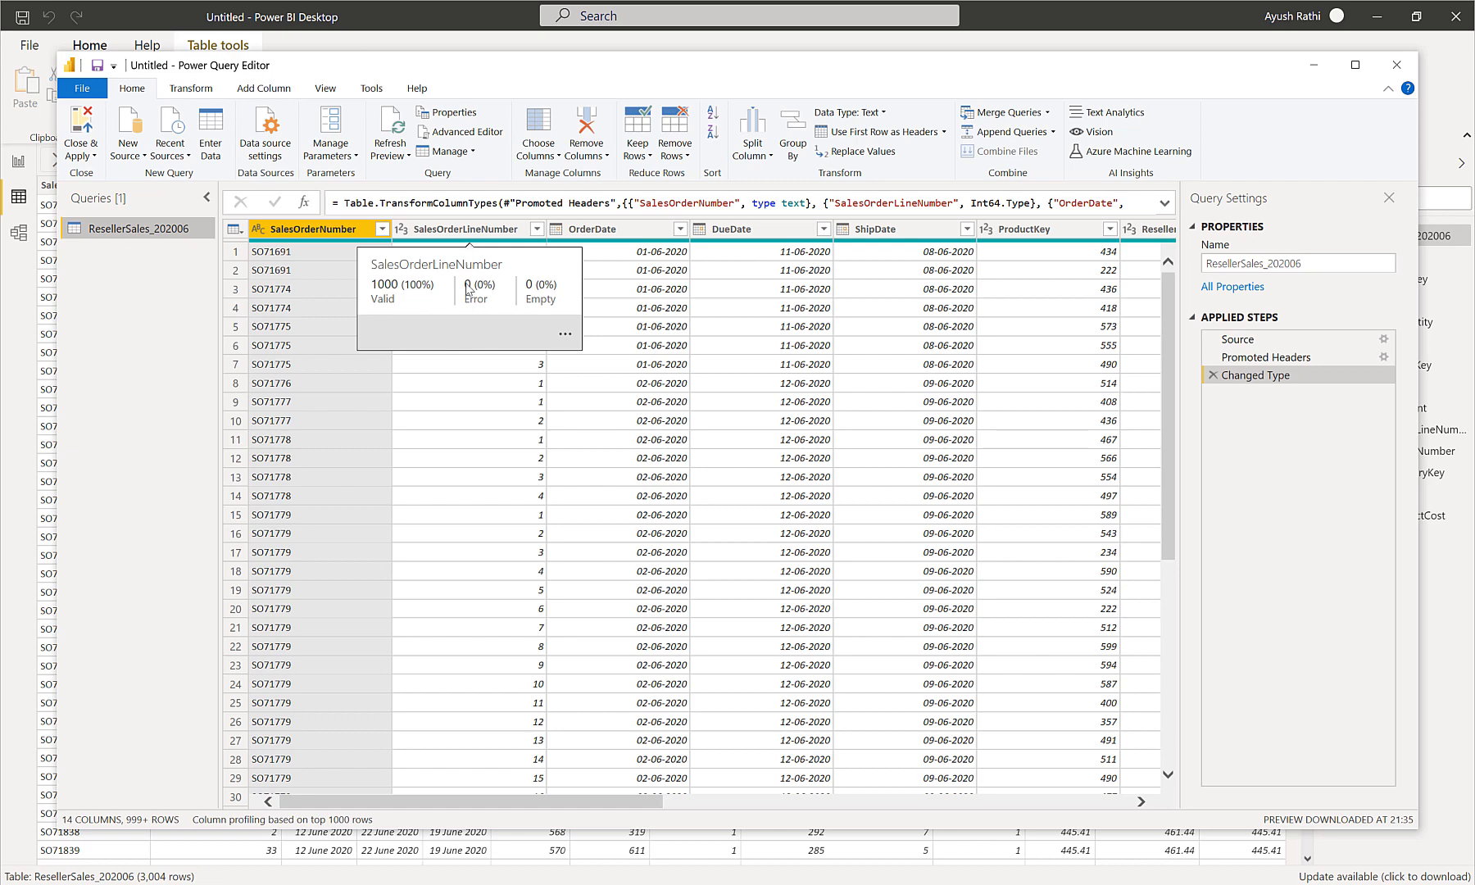
{"action": "left_click", "coordinate": [325, 87]}
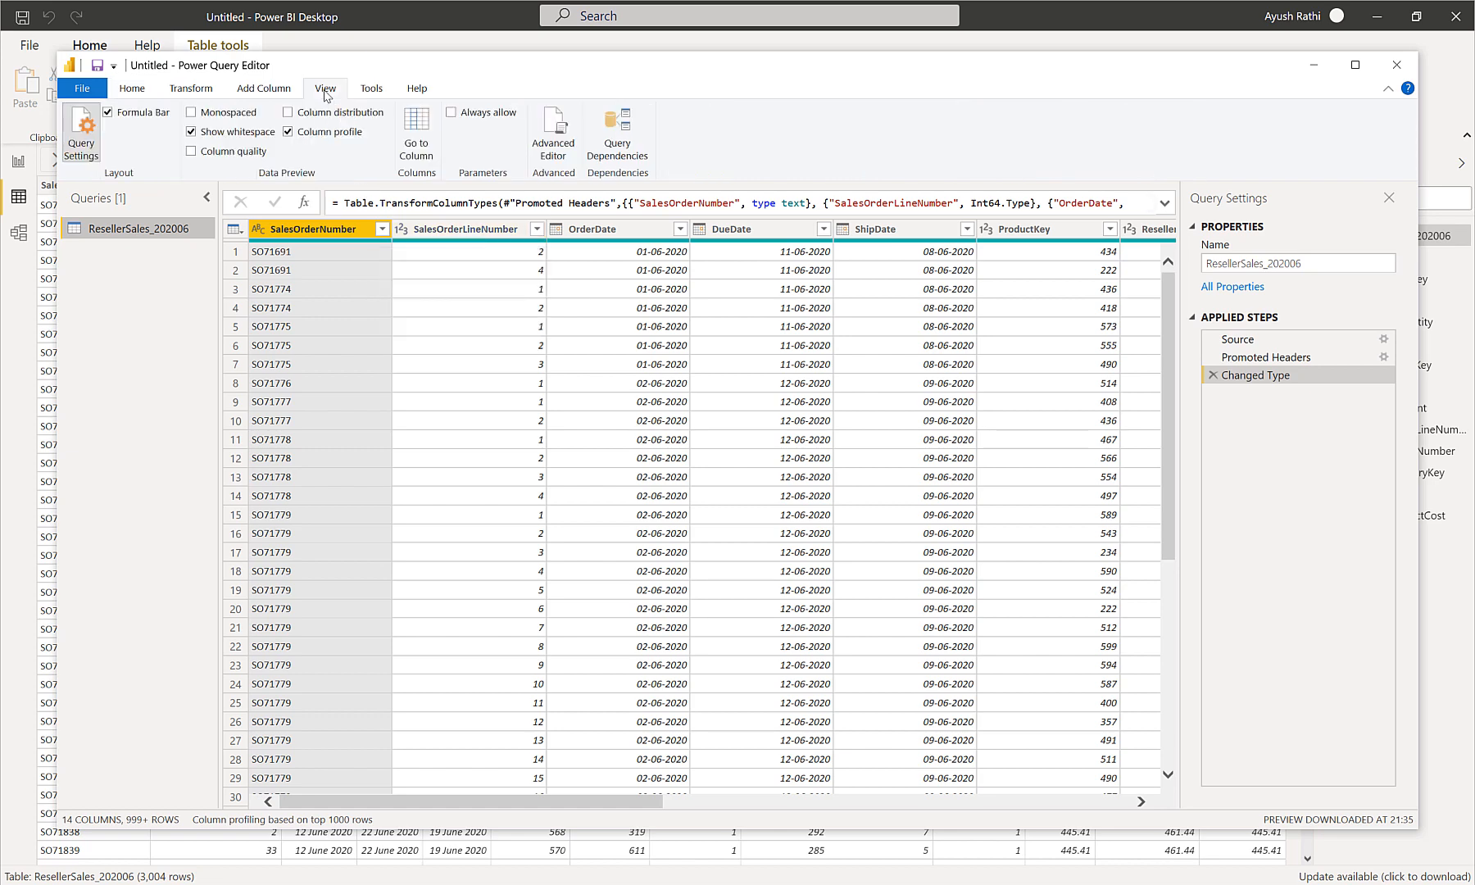
Step: Enable Column quality so valid, error and empty percentages show under every column header
{"action": "left_click", "coordinate": [191, 151]}
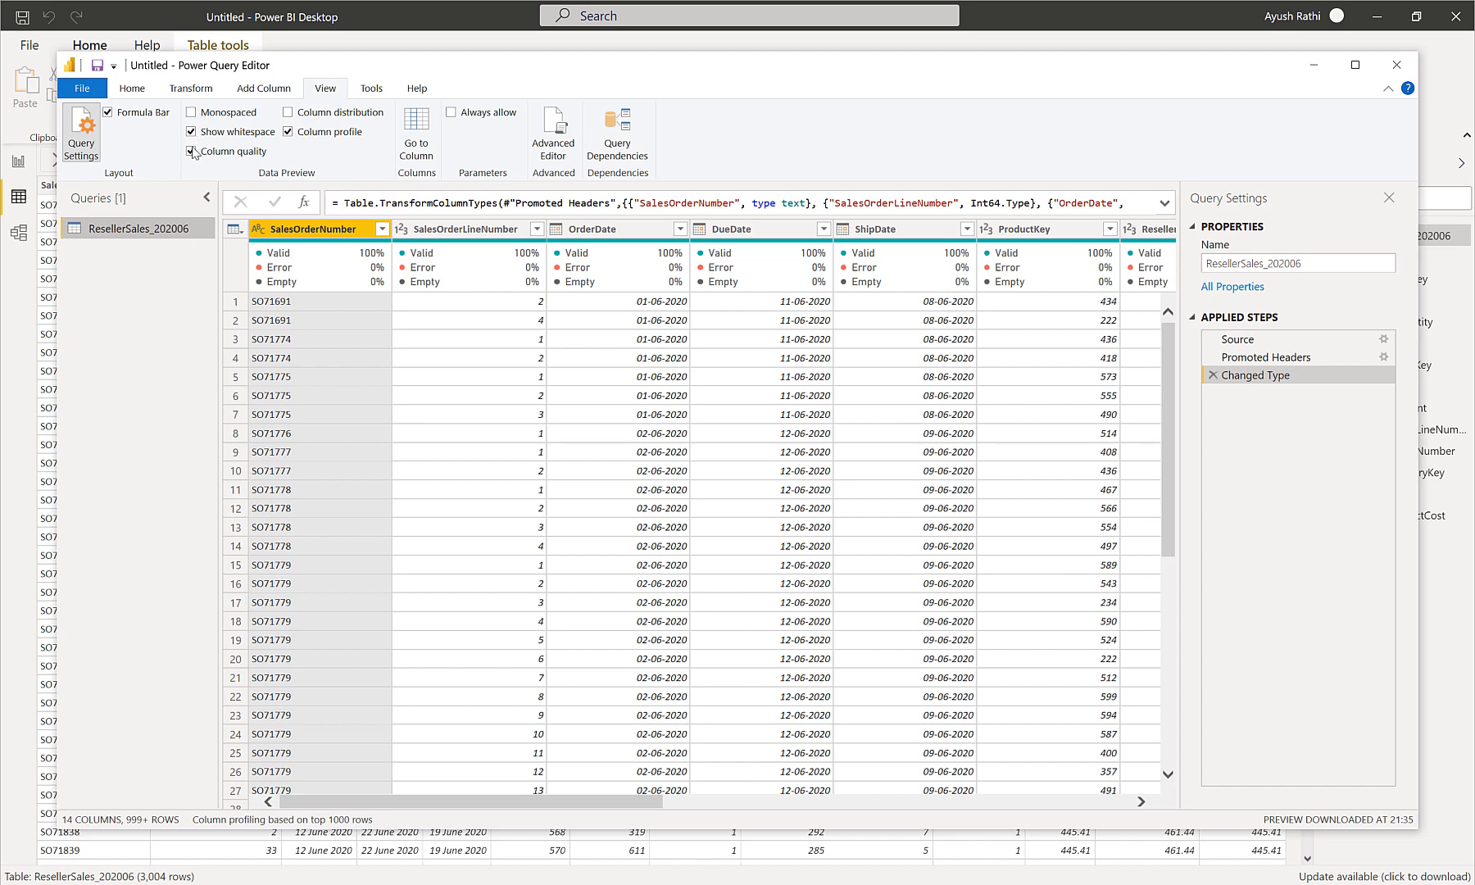
Step: Enable Column distribution to show distinct/unique histograms per column, then disable it again
{"action": "left_click", "coordinate": [287, 111]}
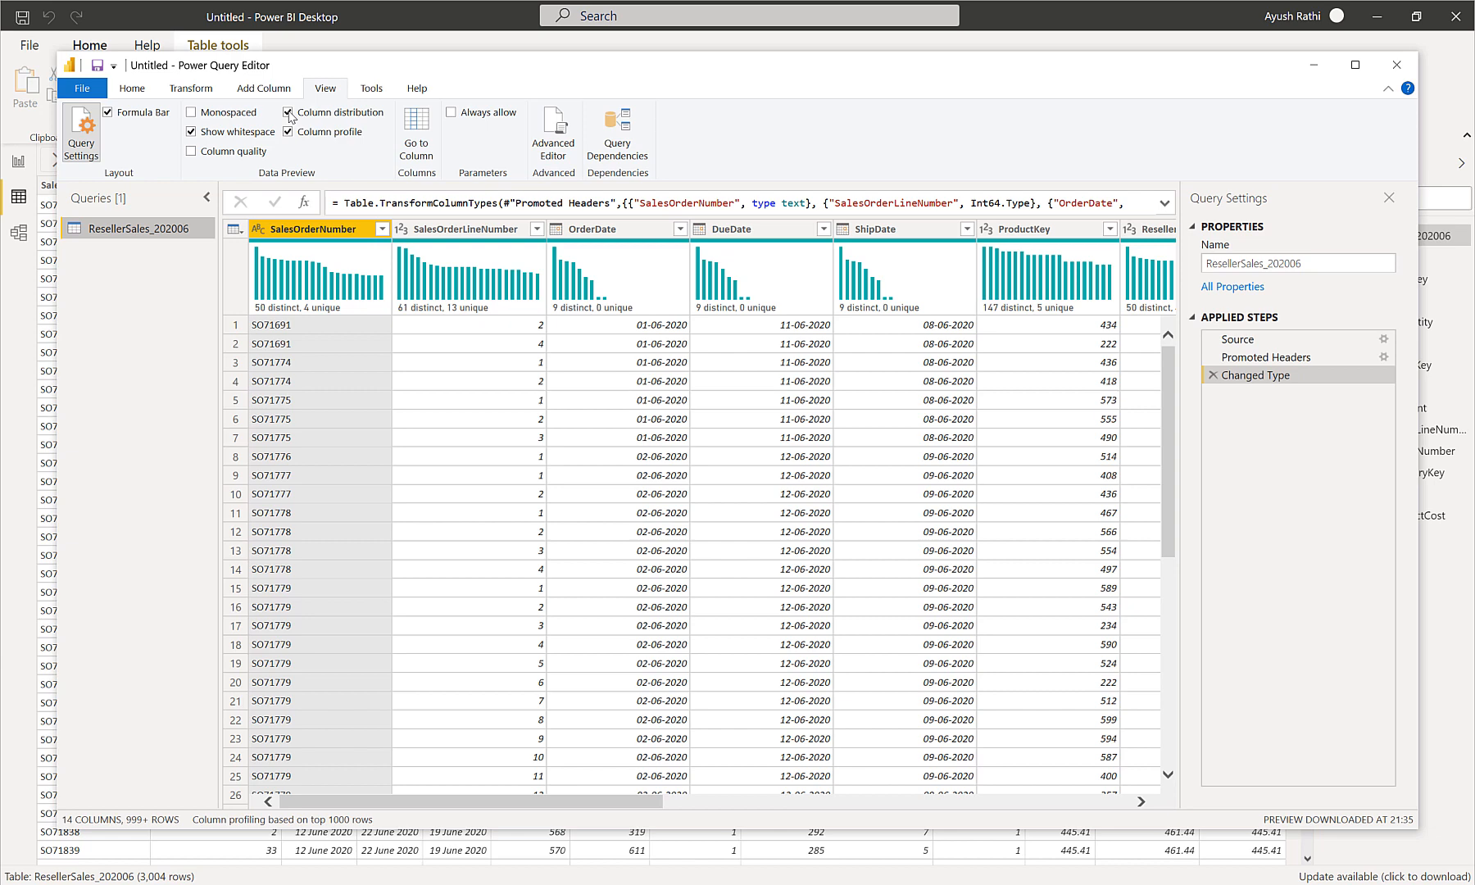
{"action": "left_click", "coordinate": [289, 111]}
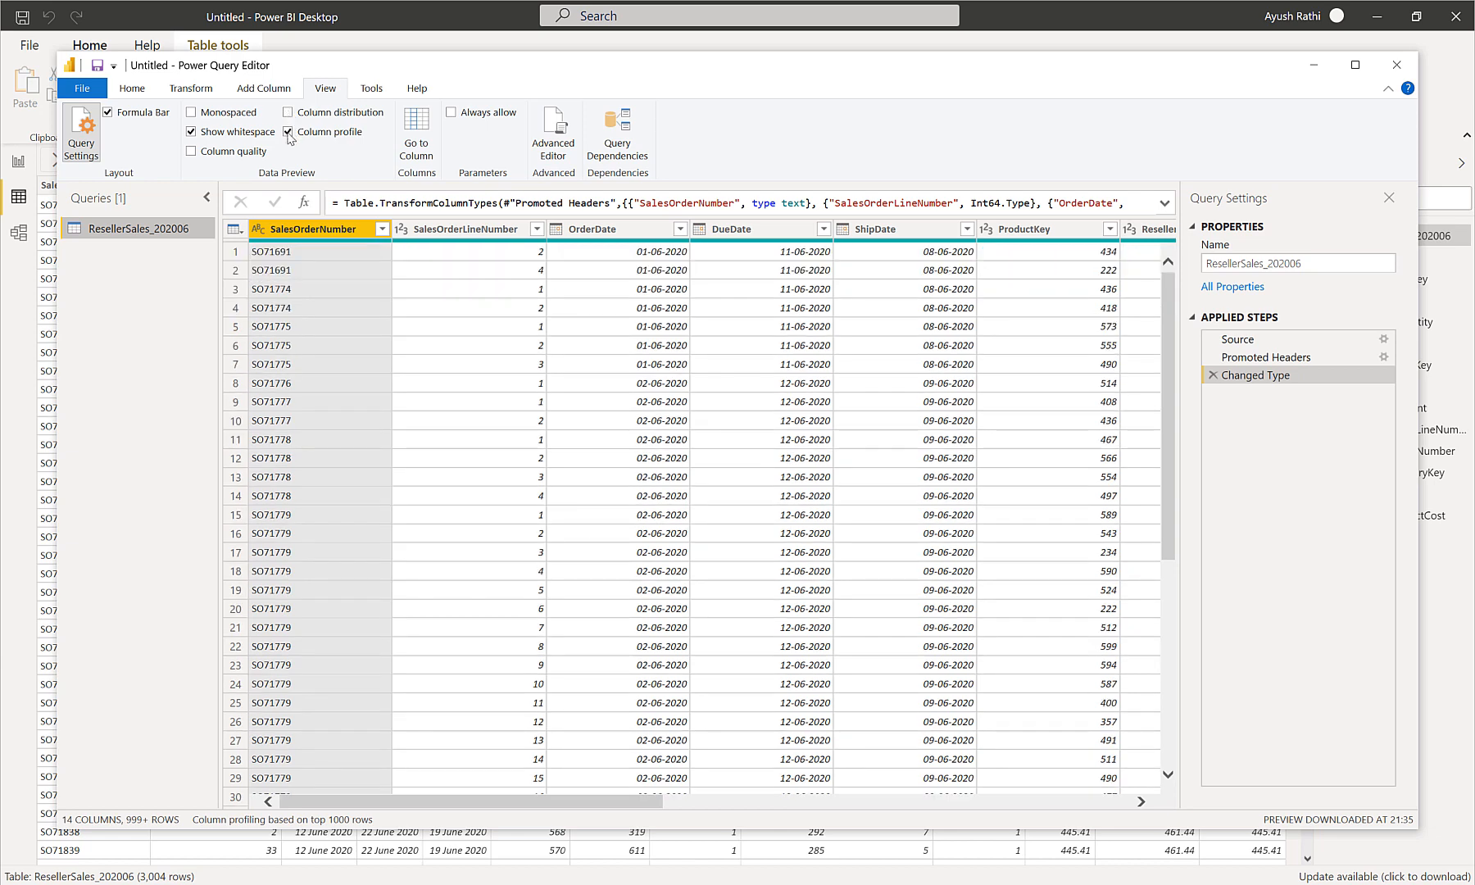
Step: Show the column profile for SalesOrderNumber (1000 count, 50 distinct, 4 unique) and its value distribution options
{"action": "left_click", "coordinate": [288, 131]}
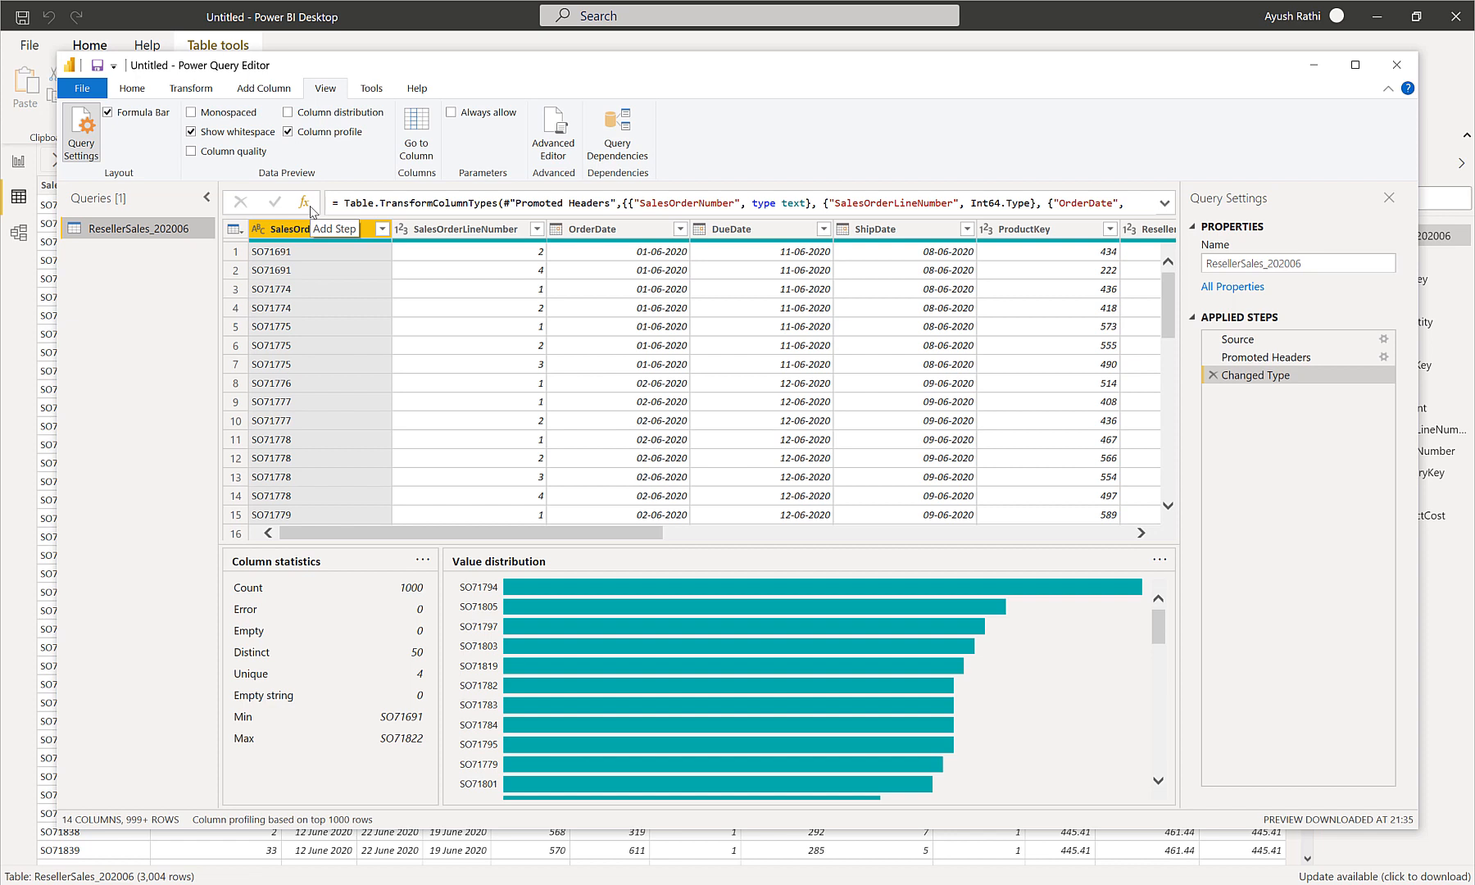
{"action": "mouse_move", "coordinate": [578, 596]}
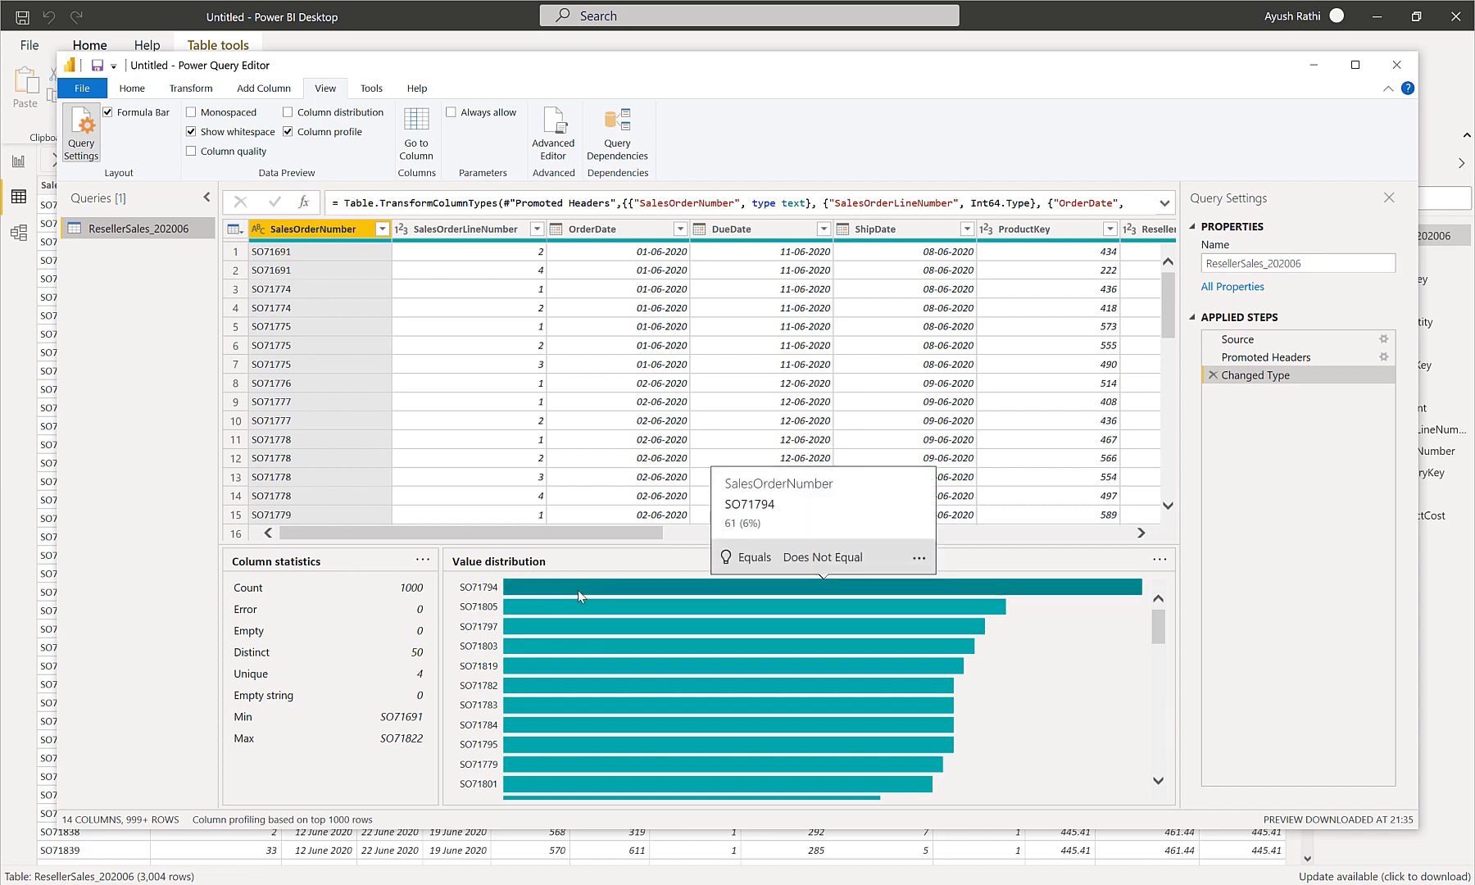
{"action": "mouse_move", "coordinate": [1055, 633]}
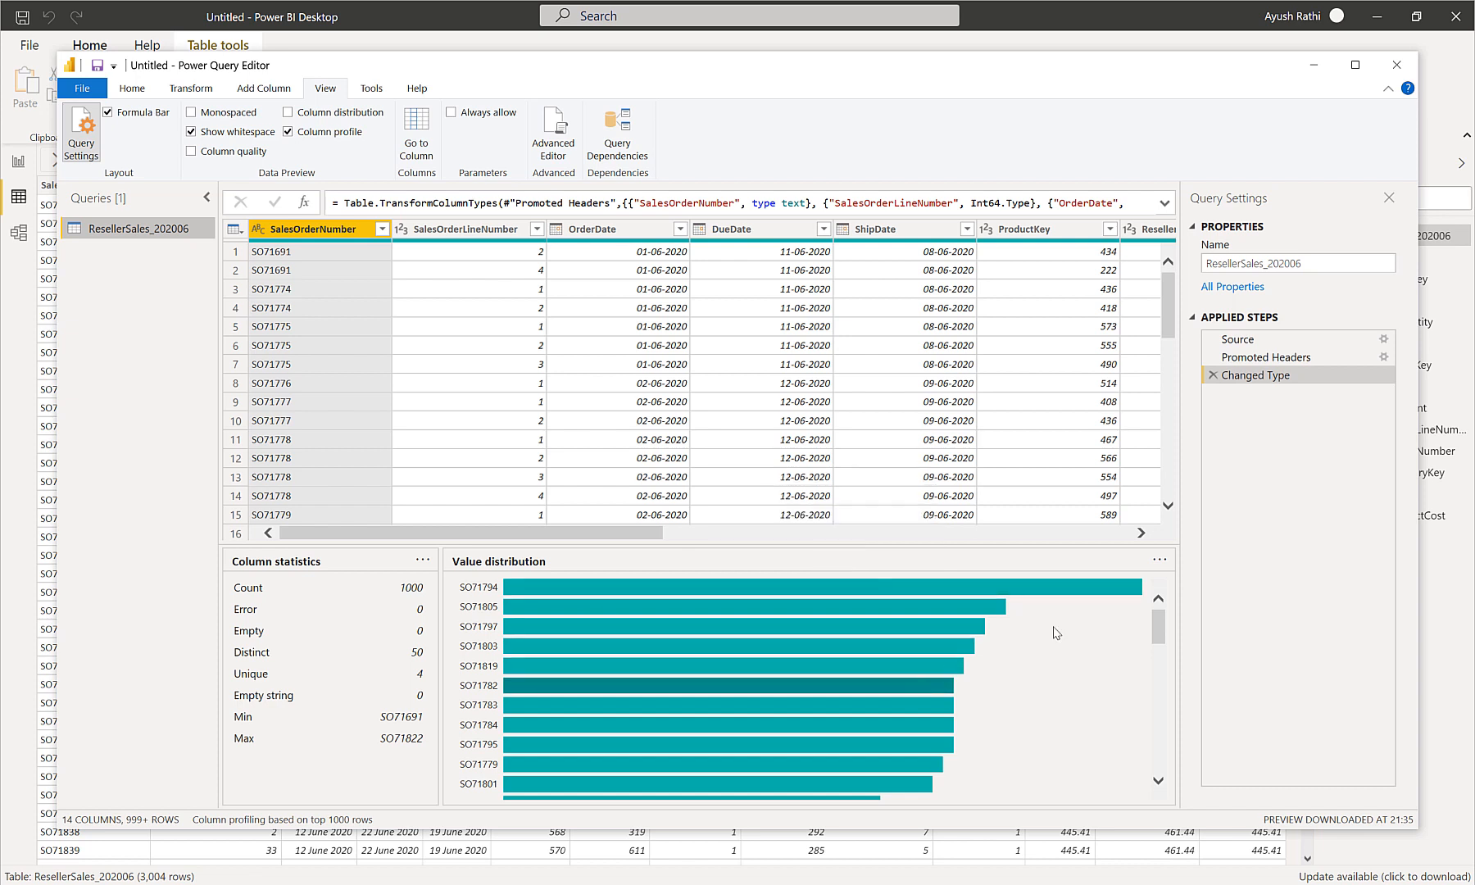
{"action": "left_click", "coordinate": [1157, 557]}
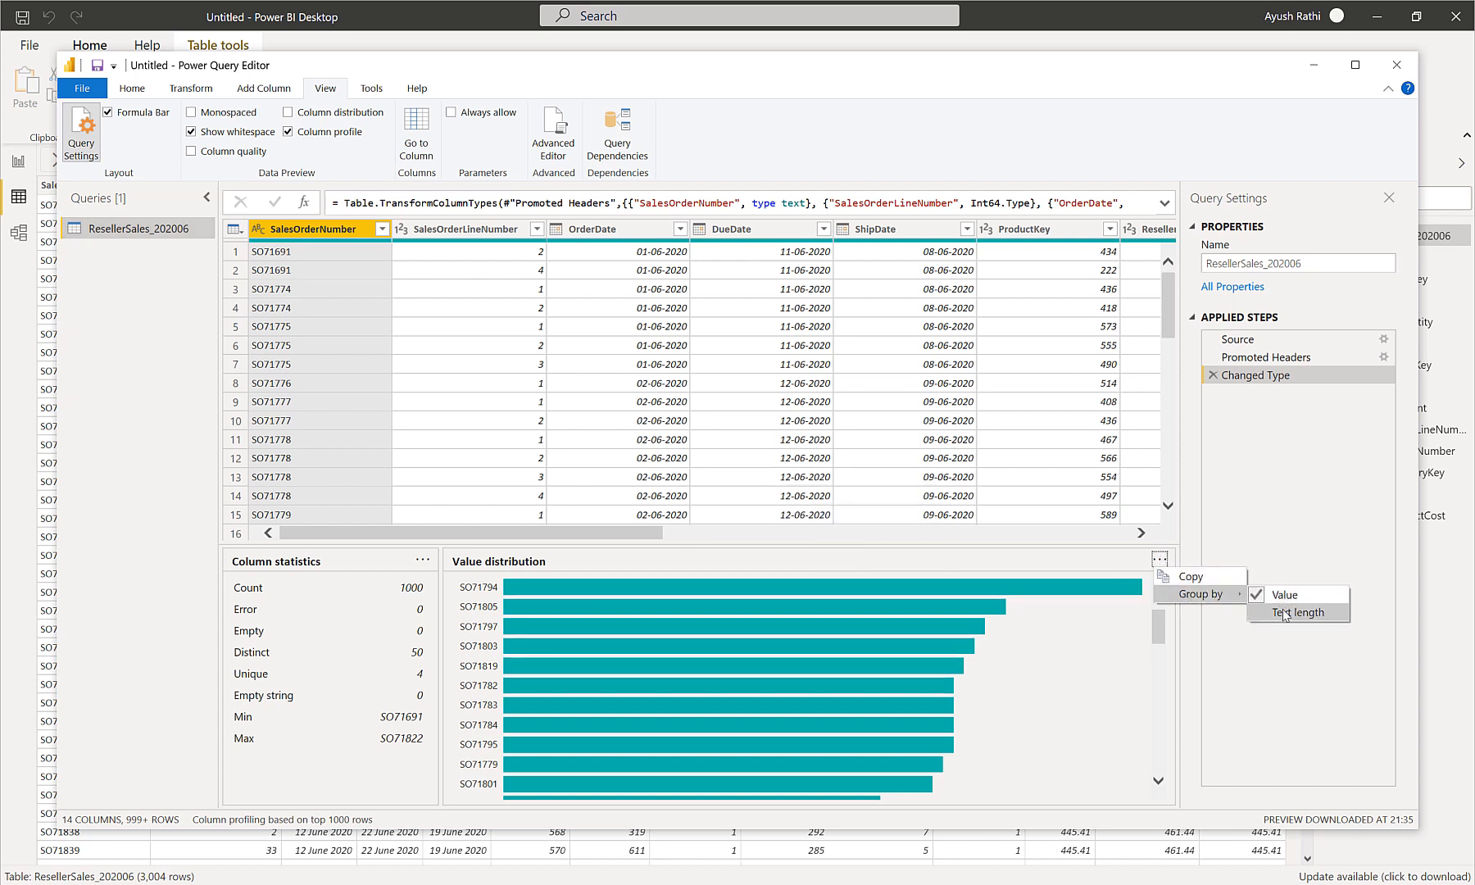
{"action": "mouse_move", "coordinate": [1067, 701]}
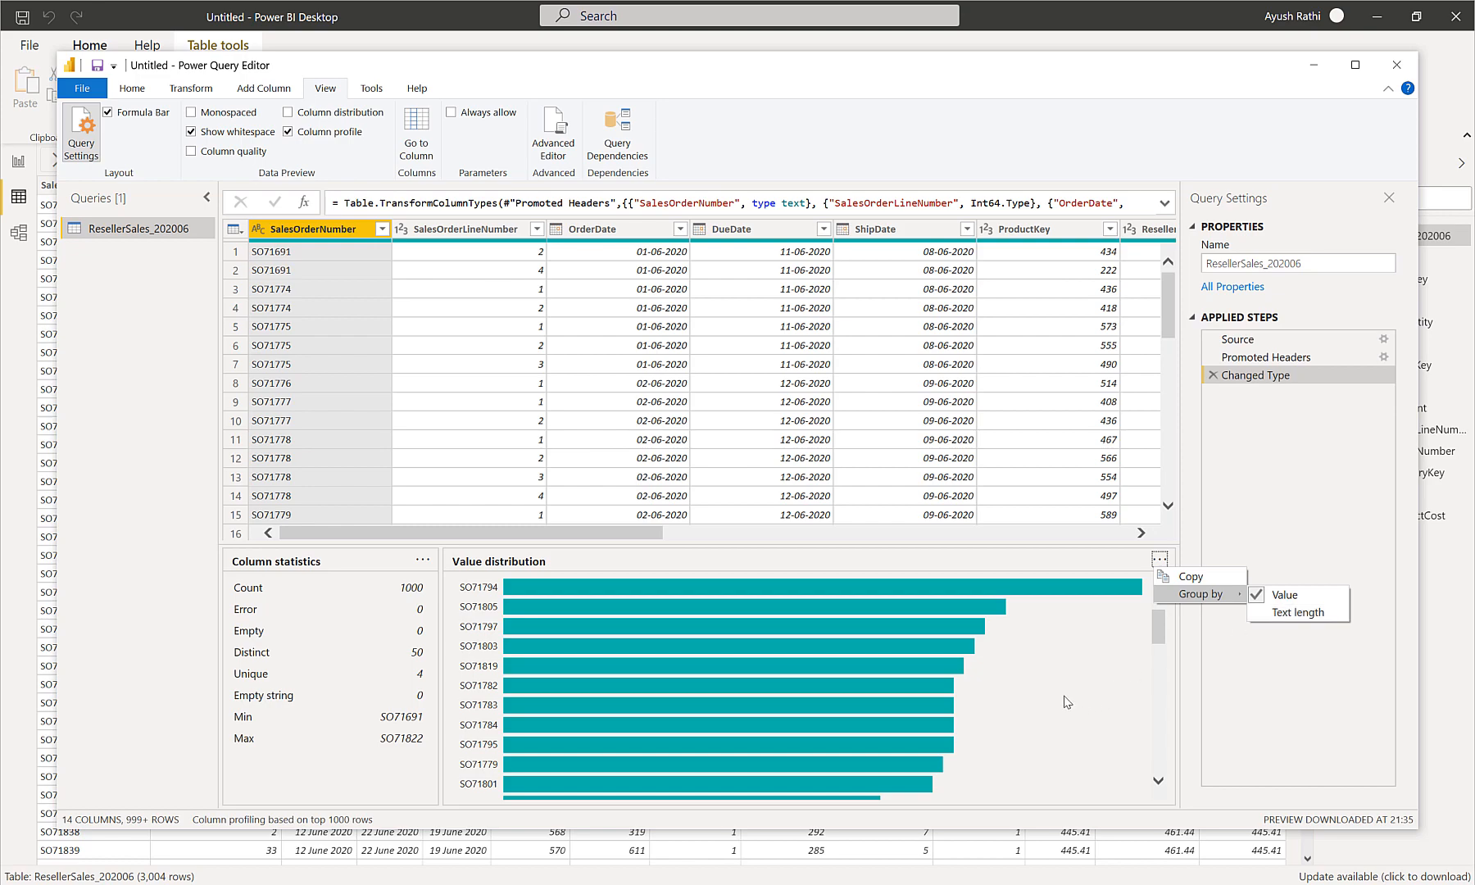